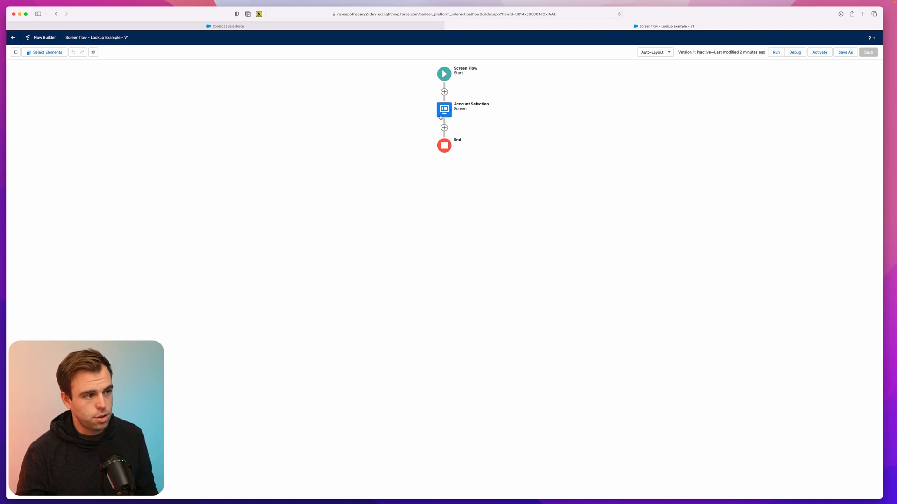
Step: Open the Account Selection screen element for editing
double_click(443, 110)
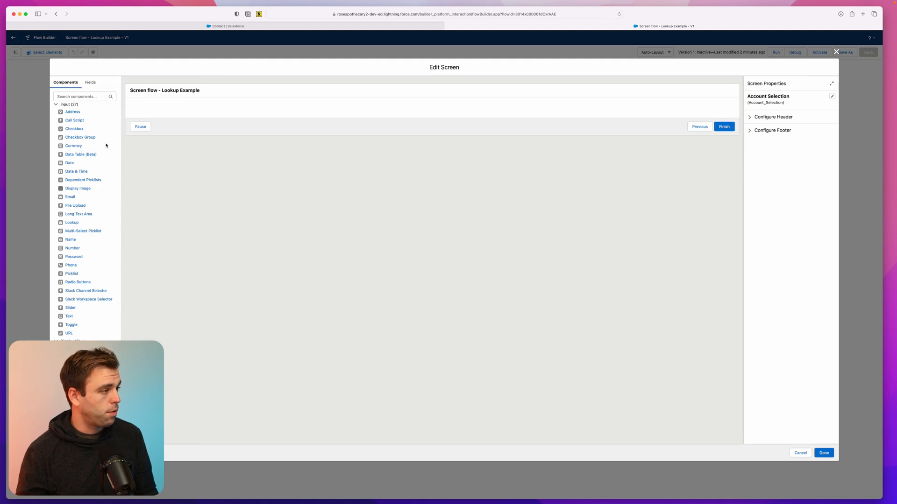
mouse_move(72, 222)
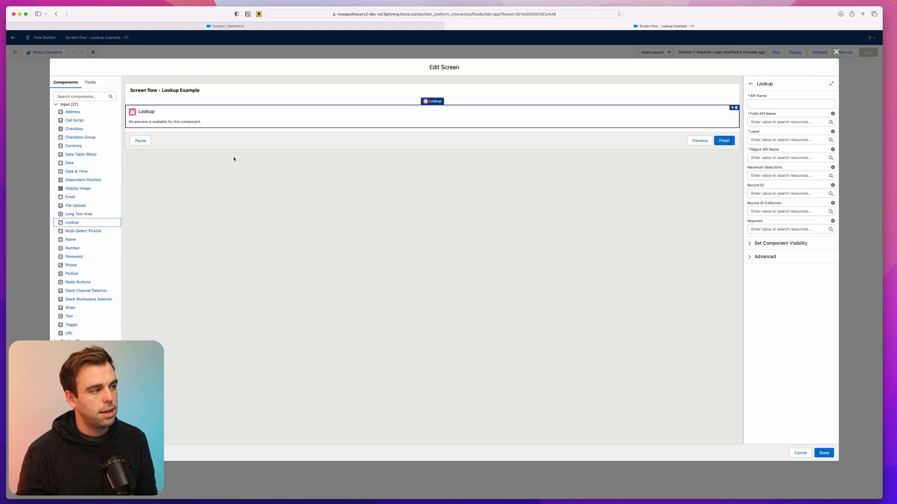
mouse_move(569, 121)
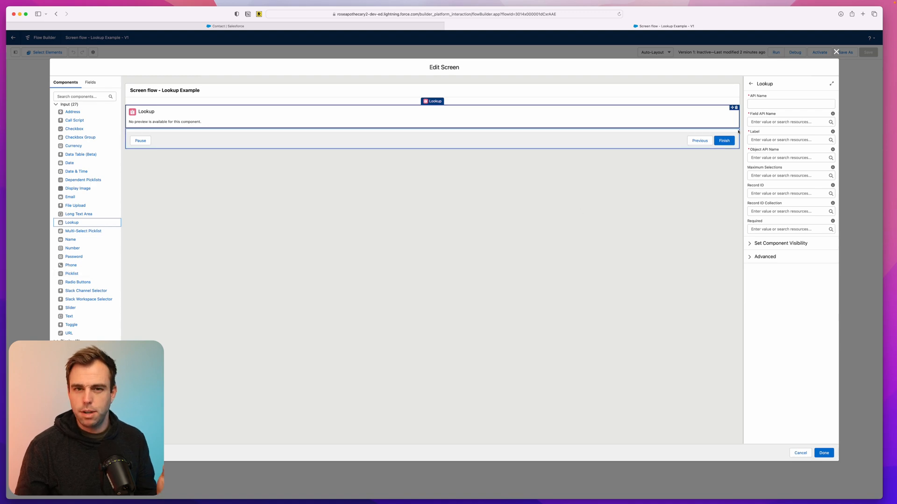
Step: Name the new Lookup component AccountLookup in its API Name field
click(790, 103)
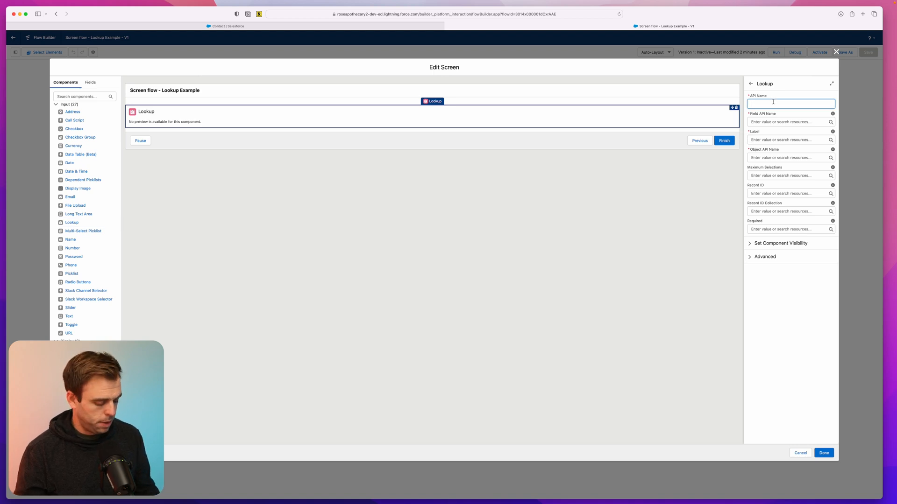
text(A)
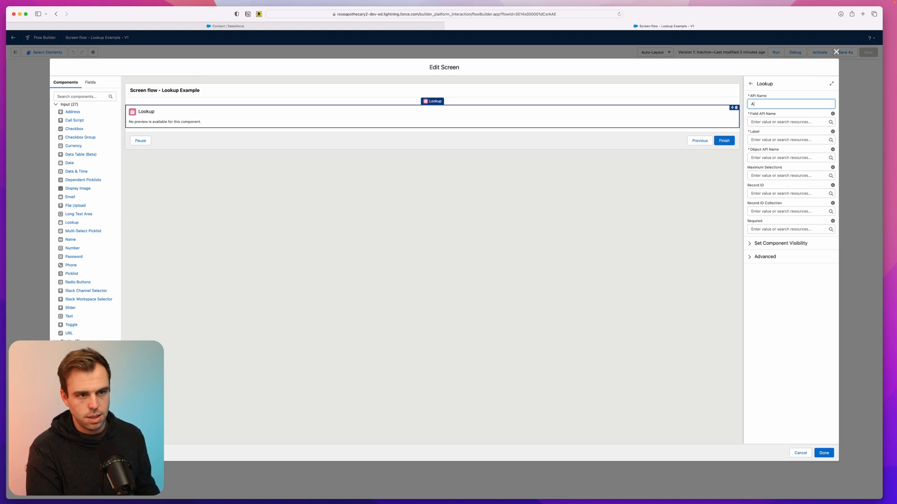
text(AccountLookup)
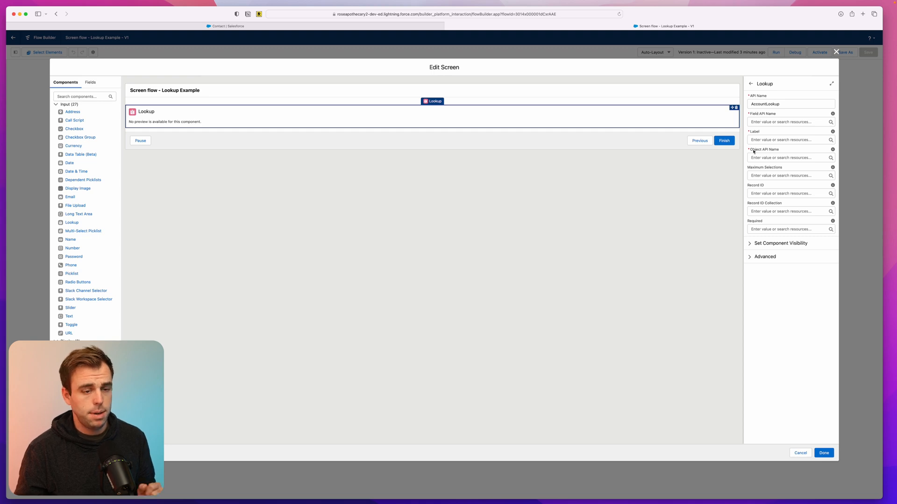
mouse_move(737, 155)
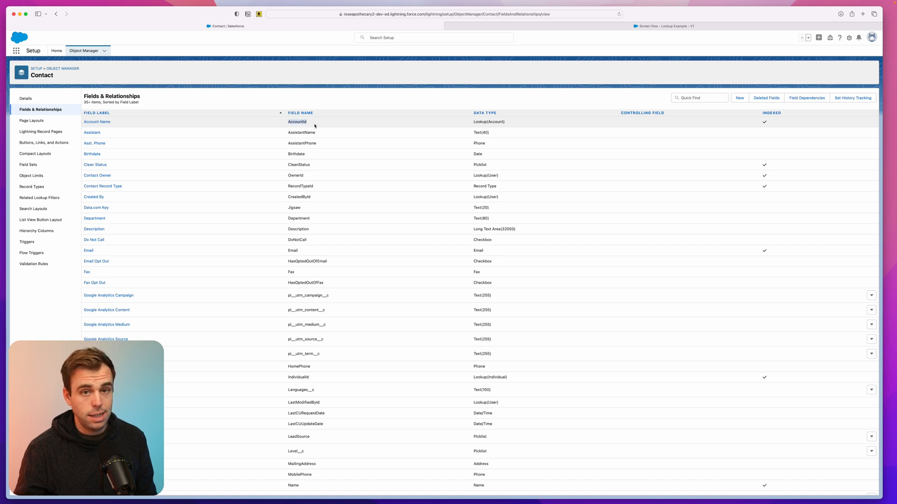
Step: Confirm in Object Manager that Contact's Account Name field is AccountId, then return to the flow
click(26, 99)
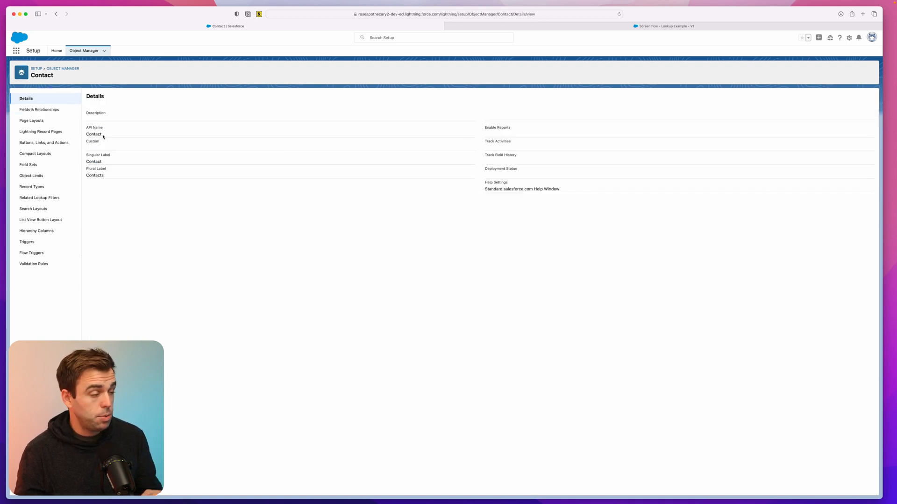
mouse_move(43, 107)
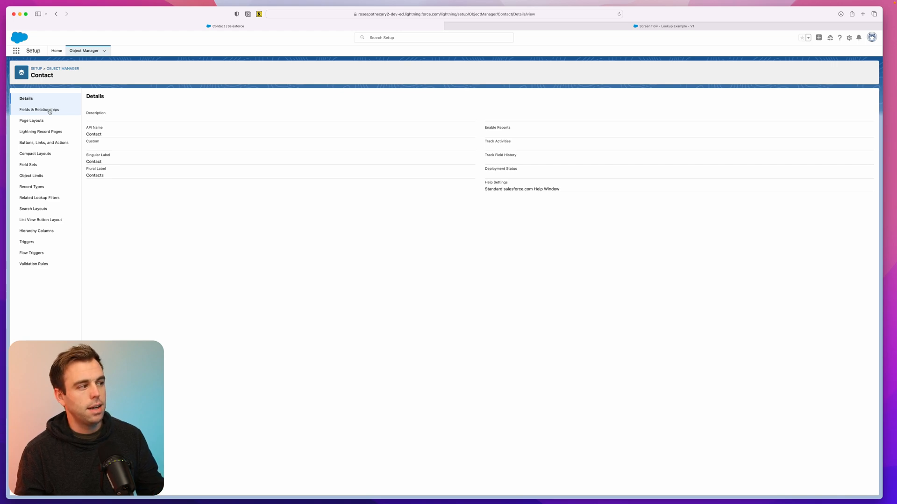
click(40, 109)
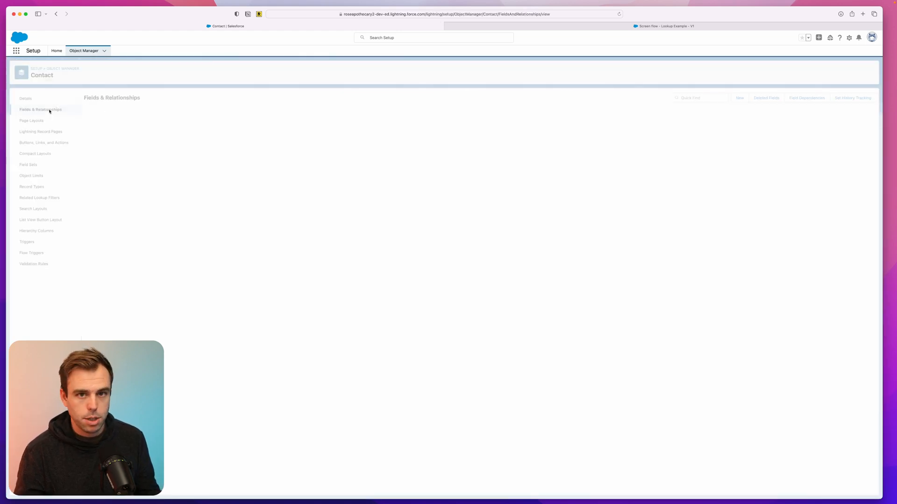
click(39, 109)
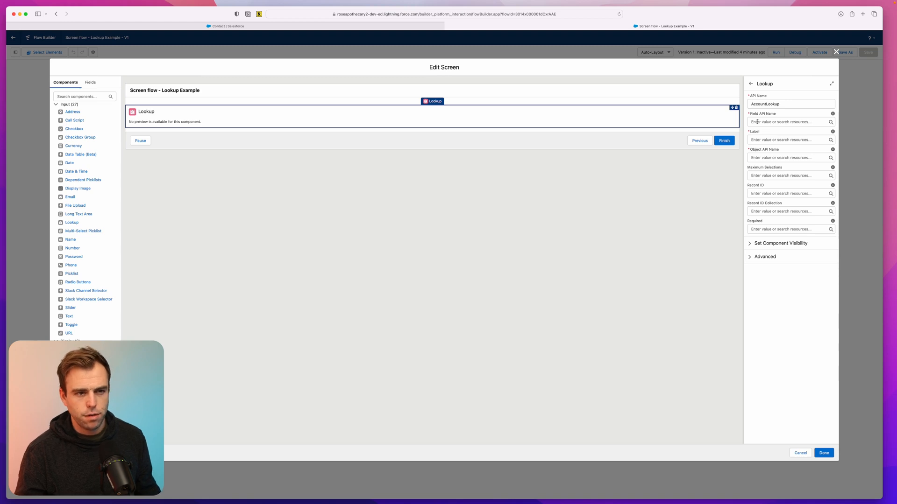
Step: Configure the lookup: field accountId on Contact, label Select Accounts, maximum 5 selections
click(786, 121)
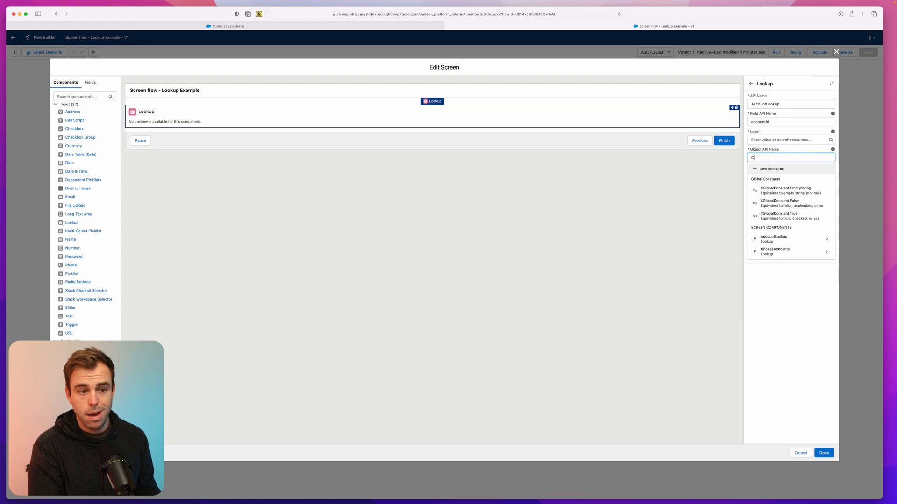
text(Contact)
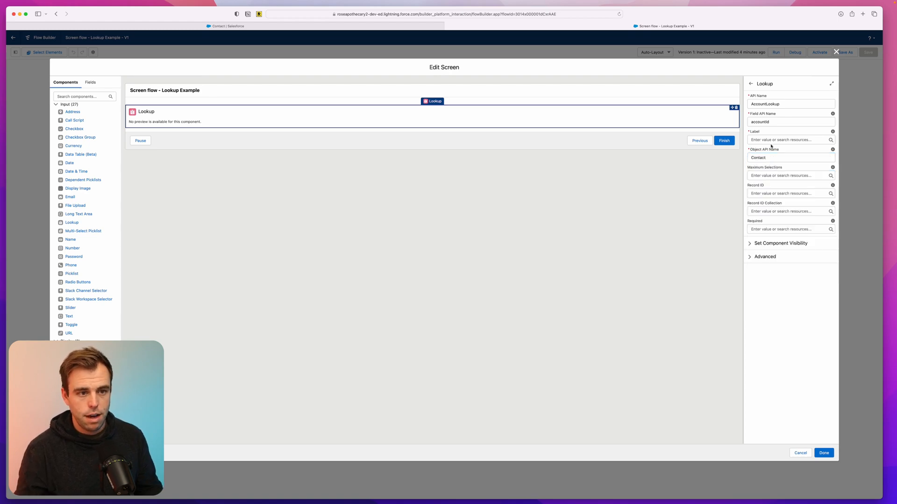
click(788, 141)
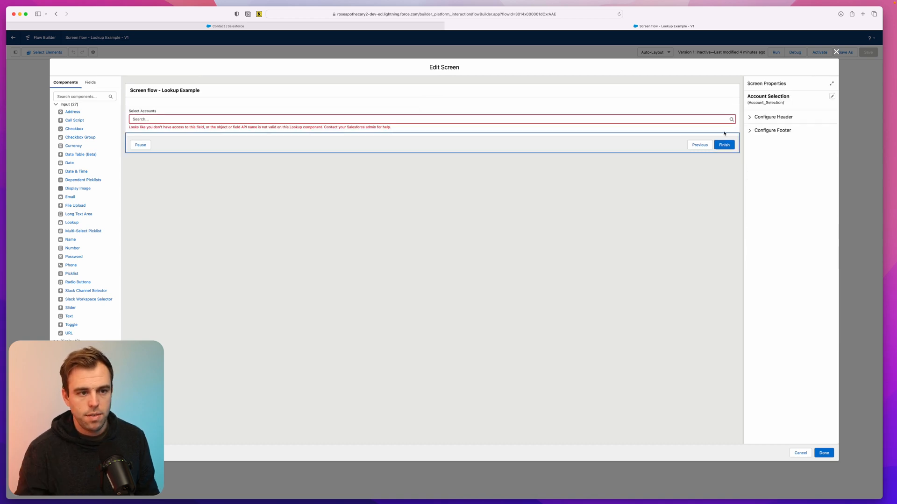
click(429, 107)
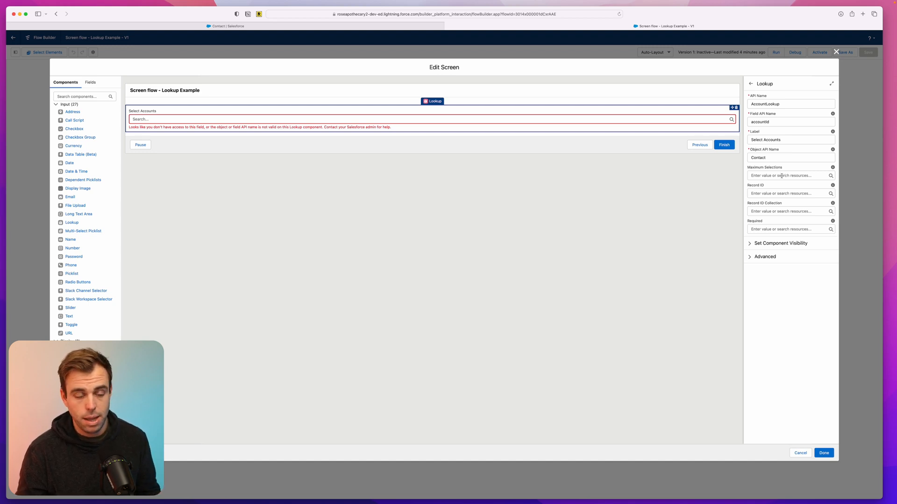
text(5)
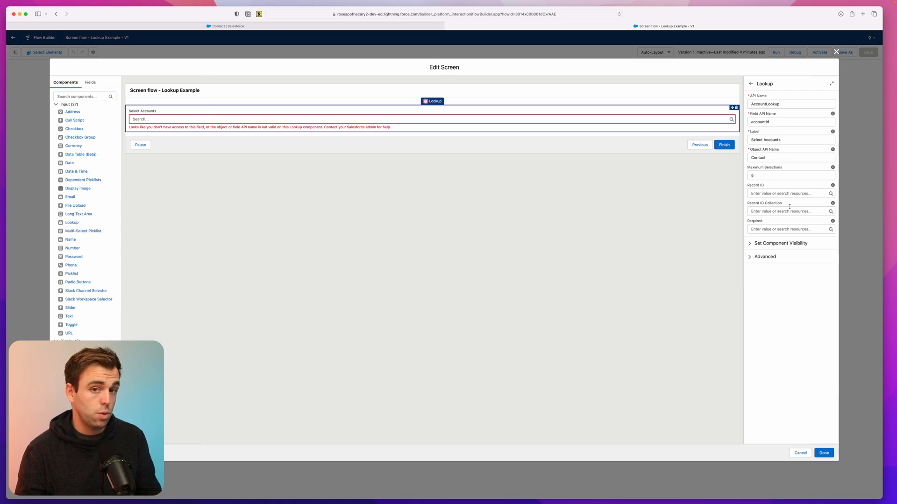
mouse_move(774, 233)
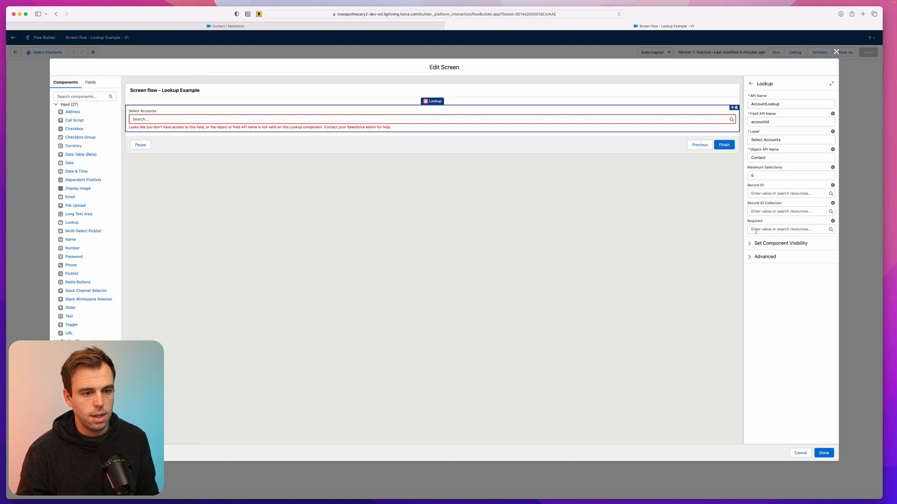
Step: Save the Lookup Example flow, launch a debug run, and revisit Contact's fields list
click(824, 453)
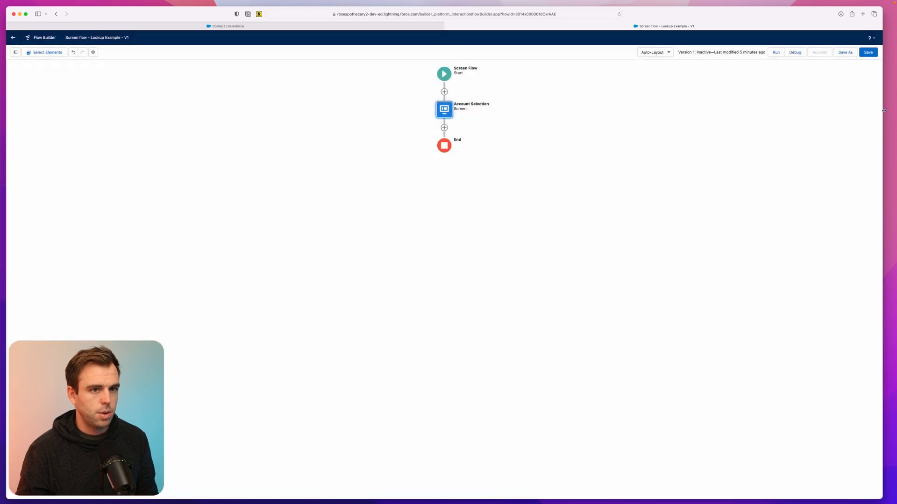
click(867, 53)
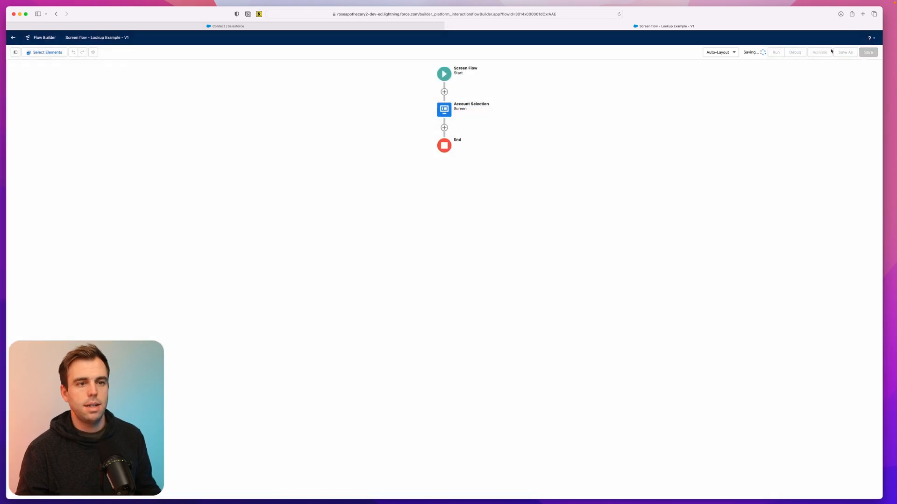
click(795, 53)
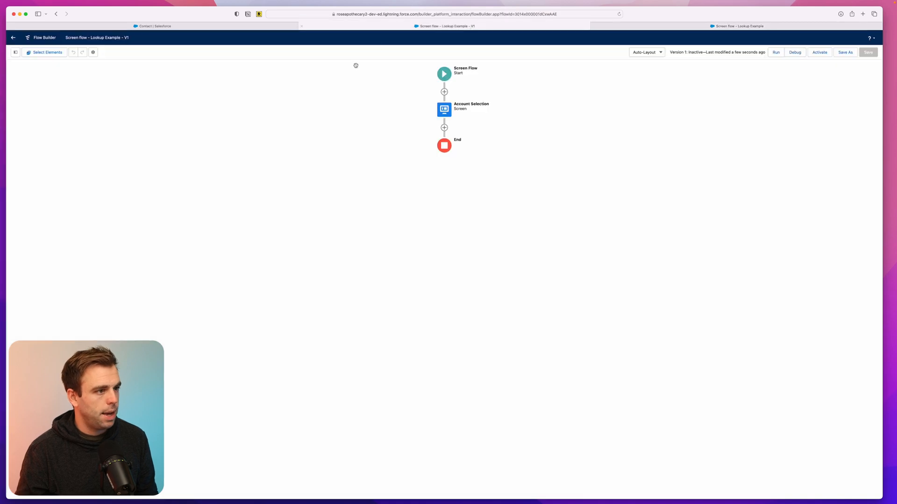
double_click(443, 109)
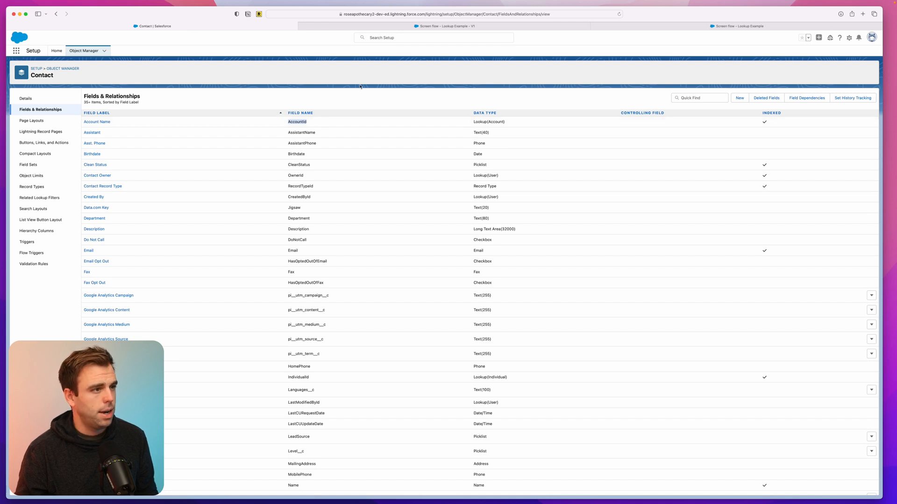
Step: Correct the lookup's field API name to AccountId and apply the change
click(447, 26)
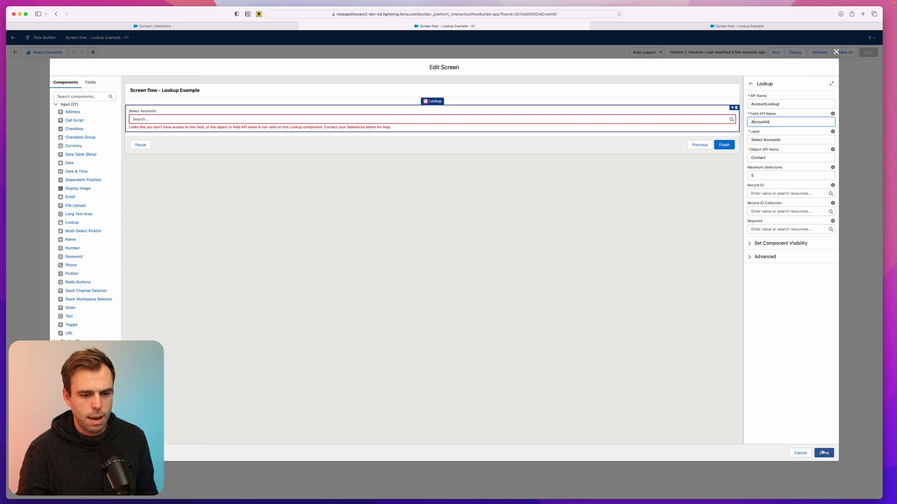
click(825, 453)
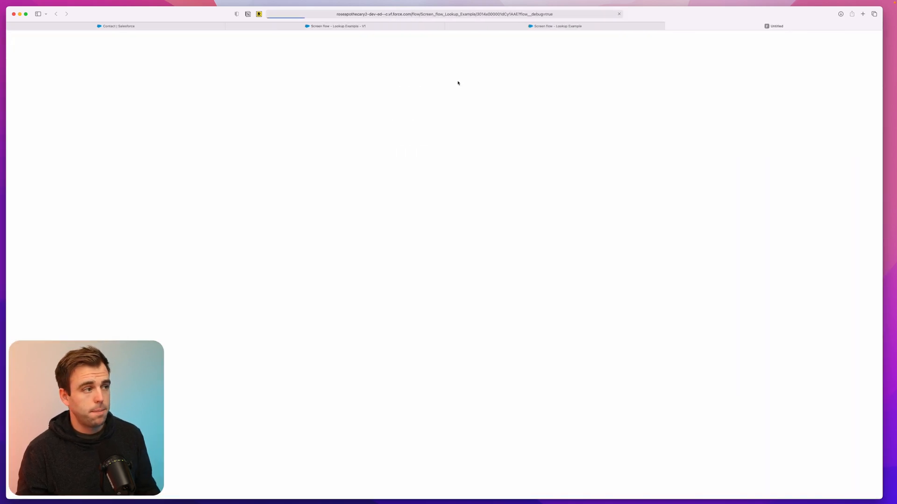
Step: In the debug run, show the Select Accounts lookup listing recent accounts without error
click(82, 78)
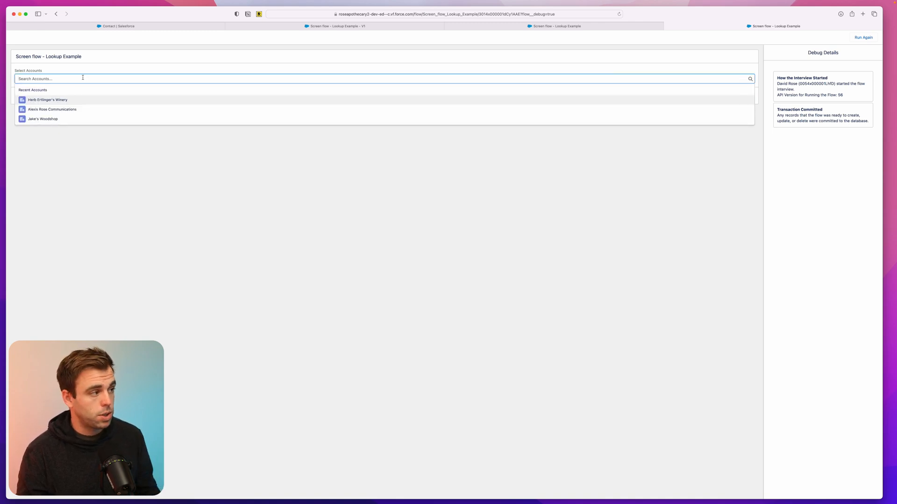
click(52, 110)
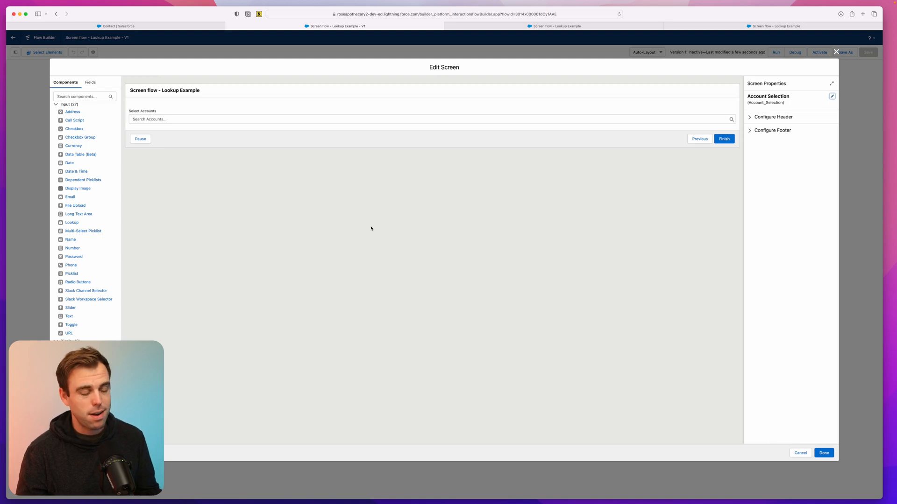
mouse_move(374, 164)
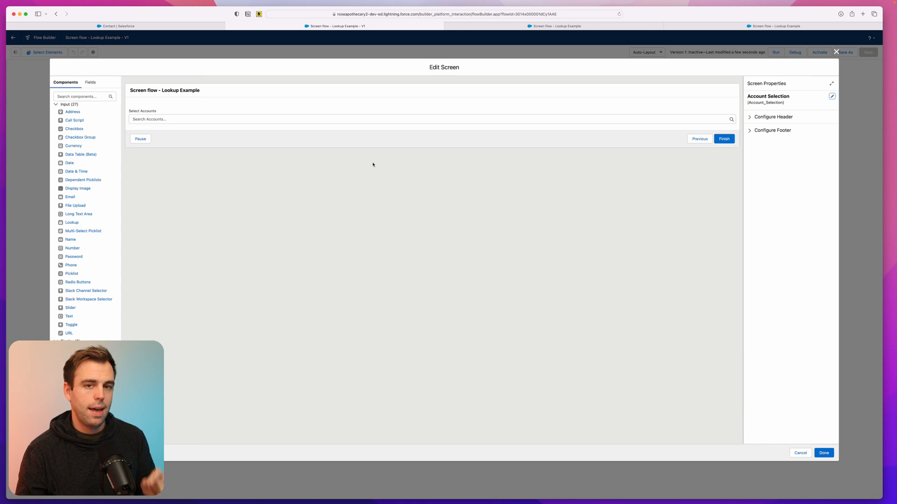
mouse_move(369, 178)
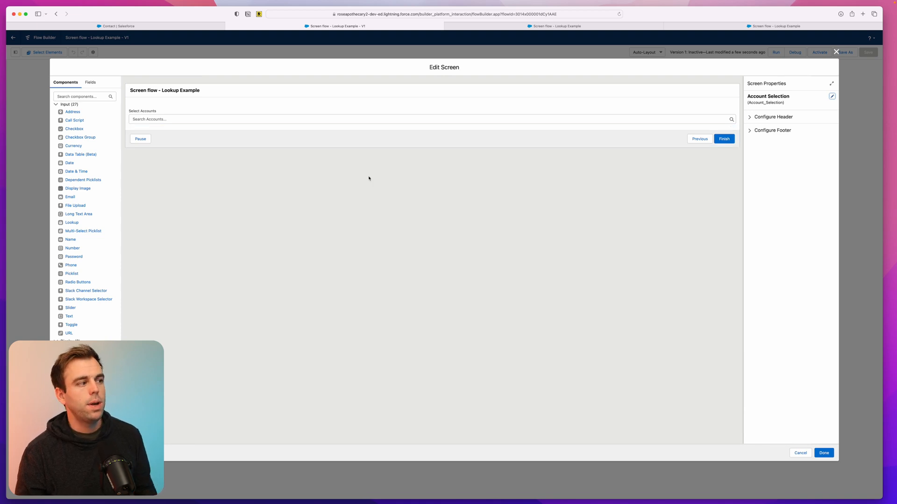